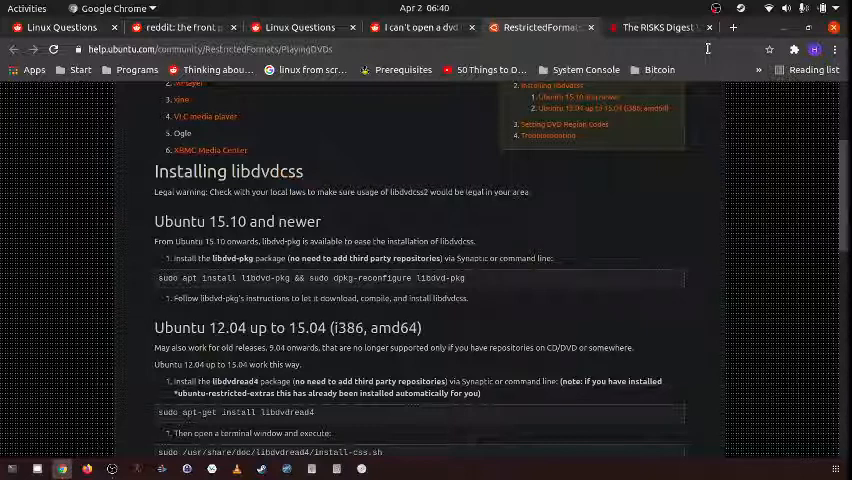
Step: Skim the DVD-encryption article, then return to the Ubuntu help page on libdvdcss
left_click(660, 28)
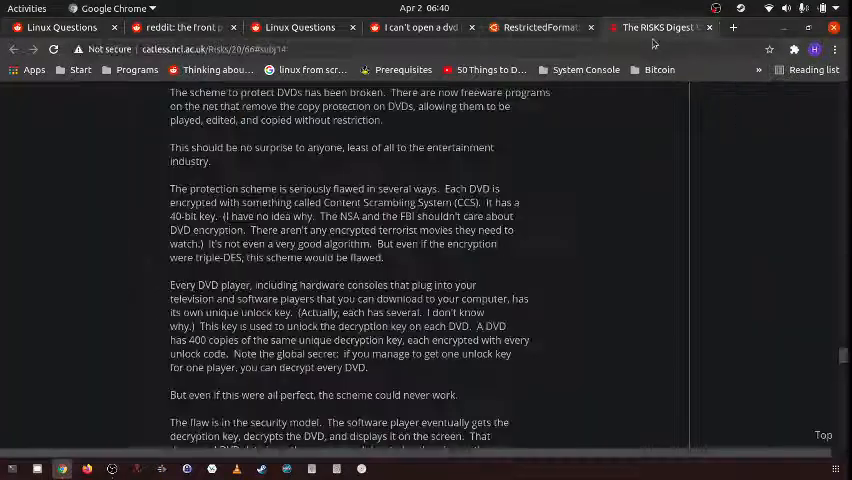
scroll("up", 3)
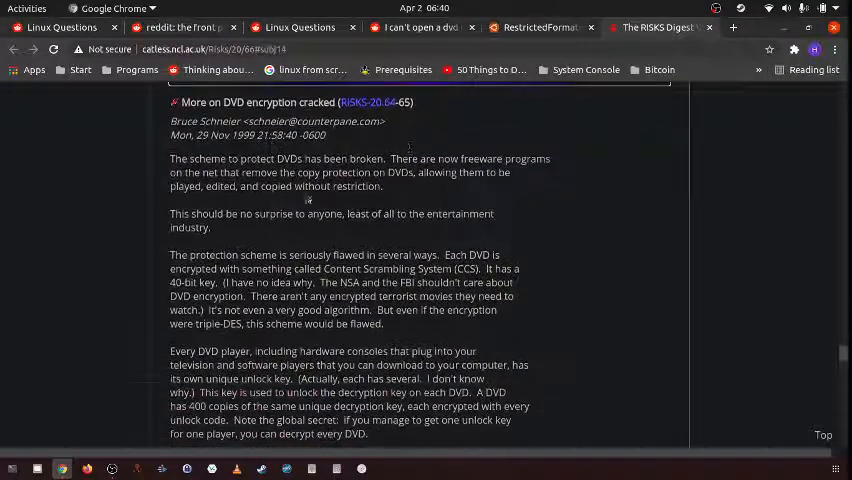
scroll("down", 3)
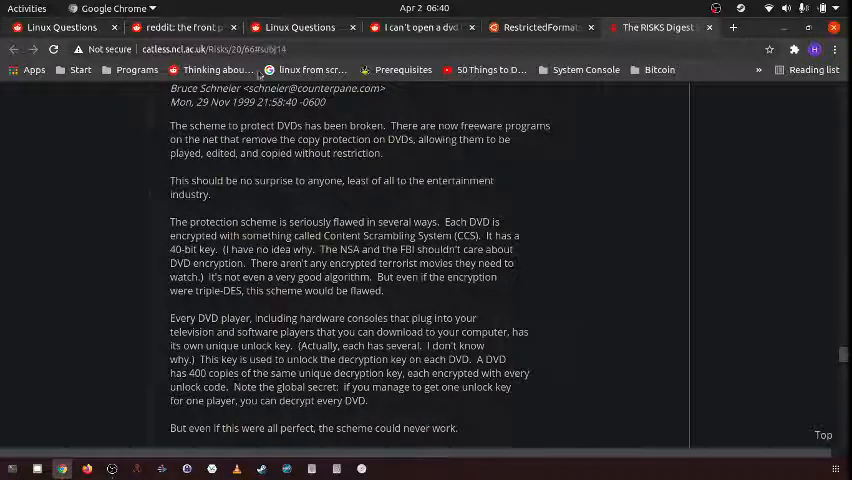
right_click(200, 48)
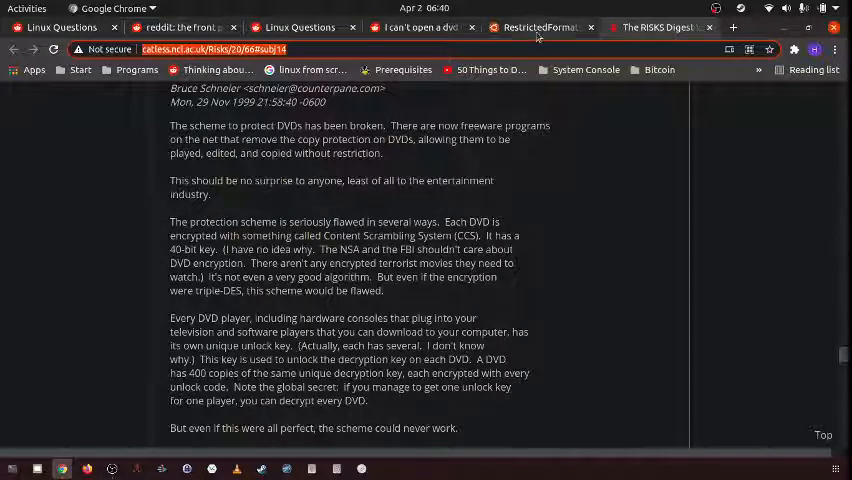
left_click(540, 28)
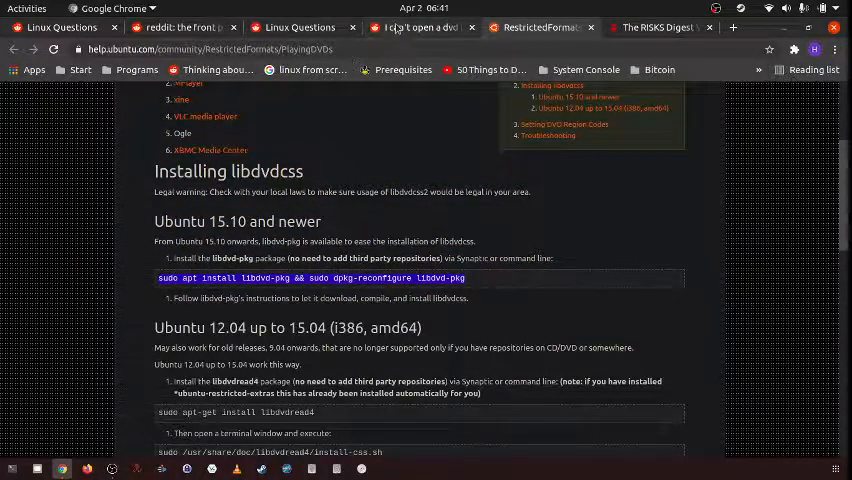
Step: Switch to the Reddit thread and highlight the reply sentences about installing libdvdcss
left_click(412, 24)
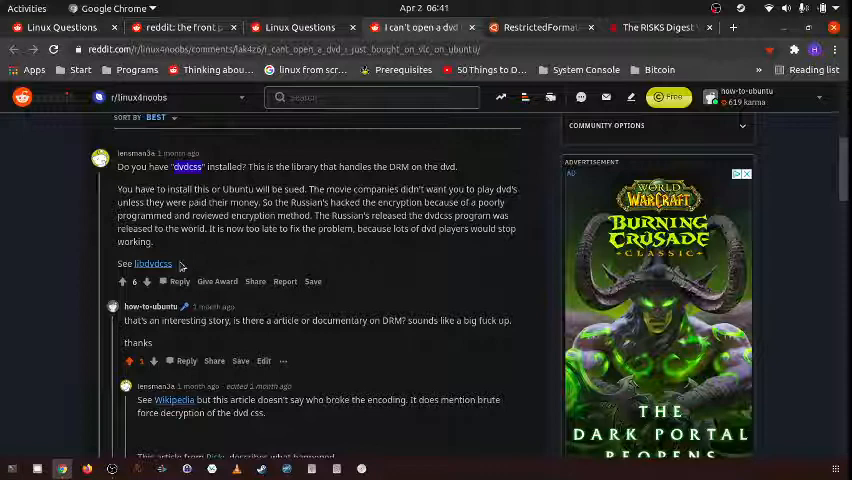
mouse_move(152, 264)
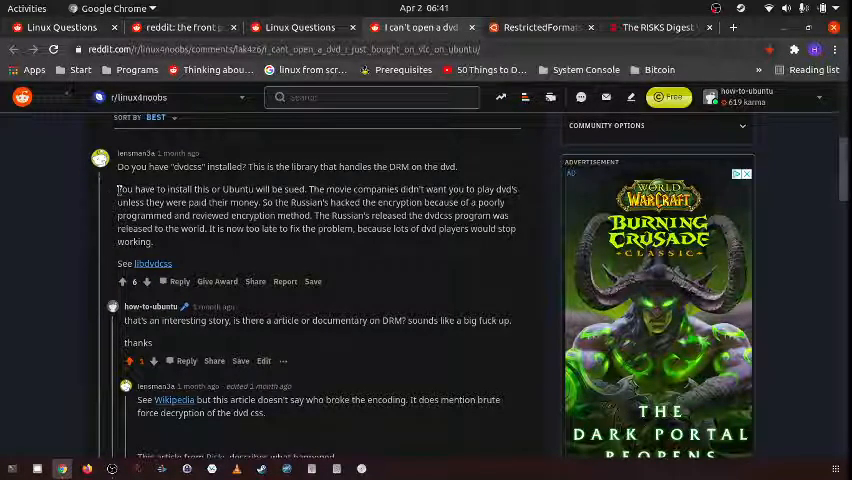
left_click_drag(118, 188, 238, 188)
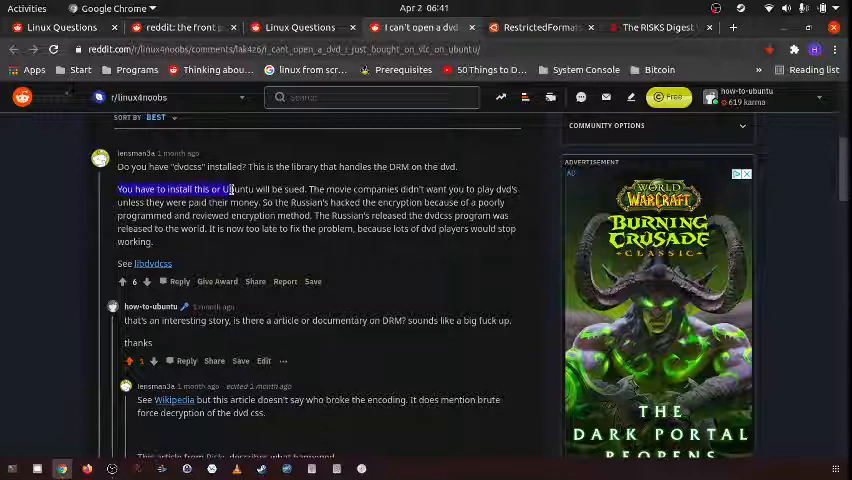
left_click_drag(244, 188, 438, 188)
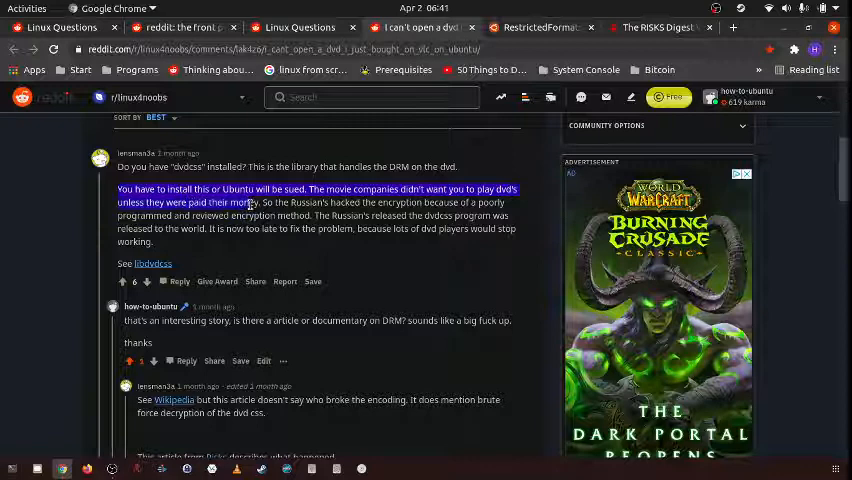
mouse_move(176, 202)
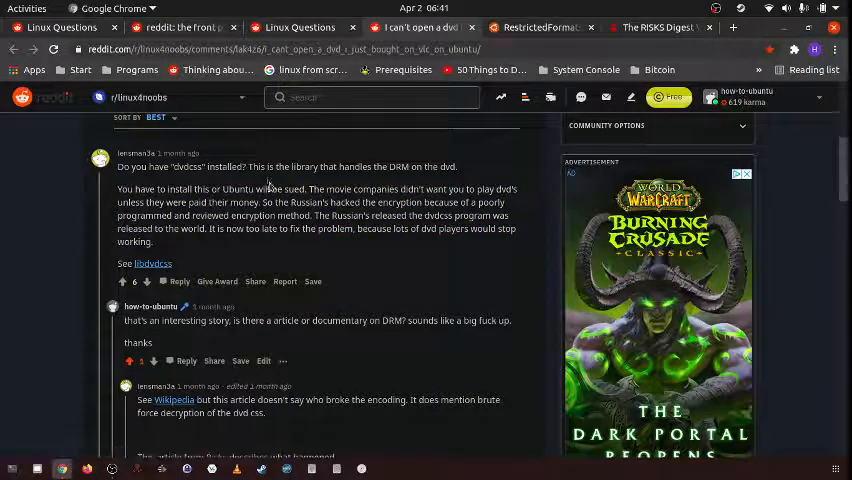
mouse_move(310, 156)
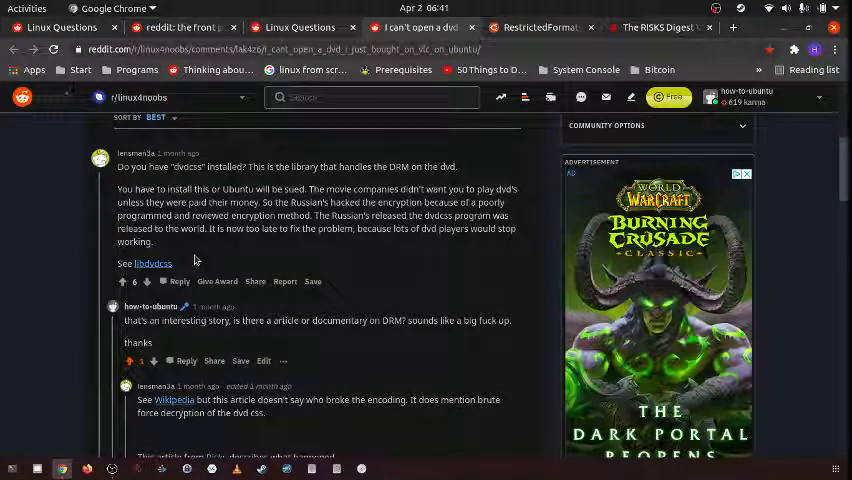
mouse_move(204, 258)
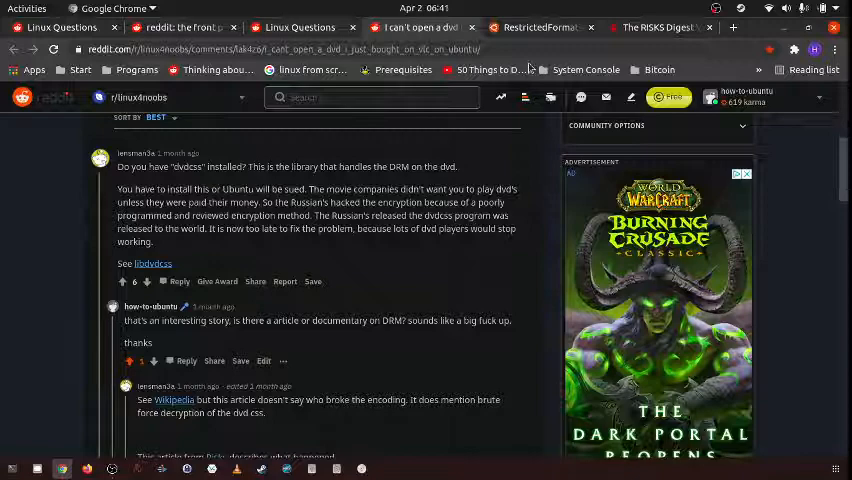
mouse_move(544, 28)
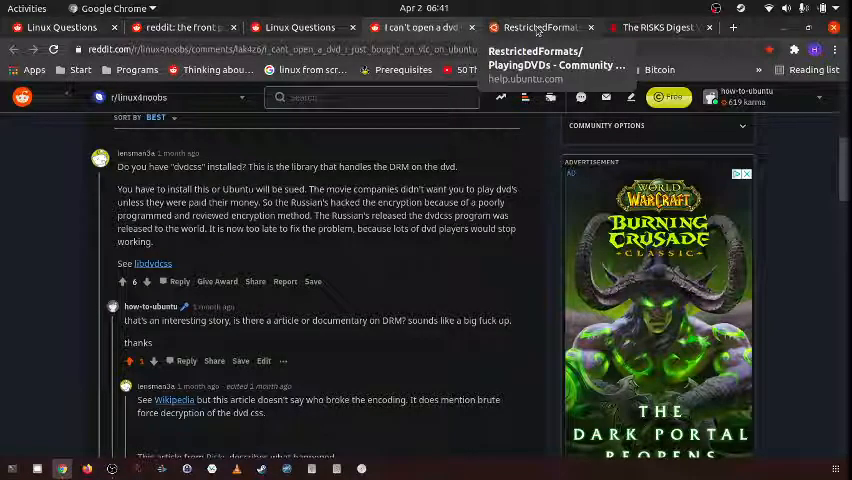
left_click(540, 28)
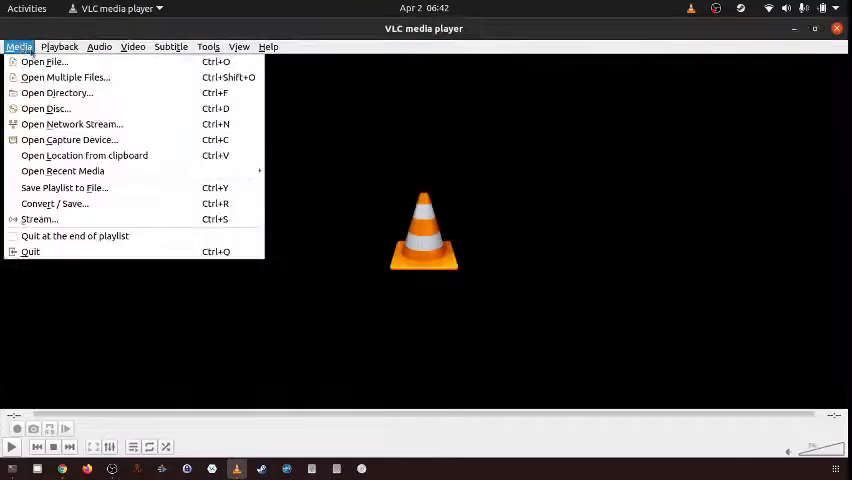
Step: Bring up VLC's Open Disc dialog with DVD as the disc type
left_click(46, 108)
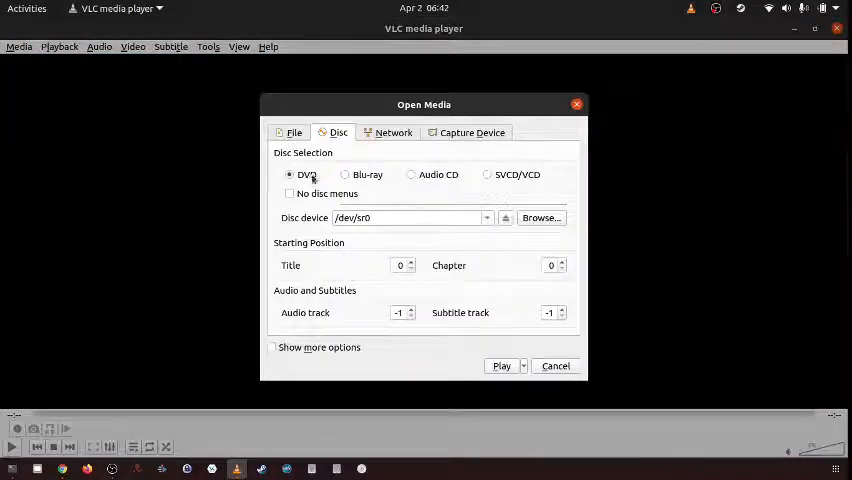
left_click(540, 216)
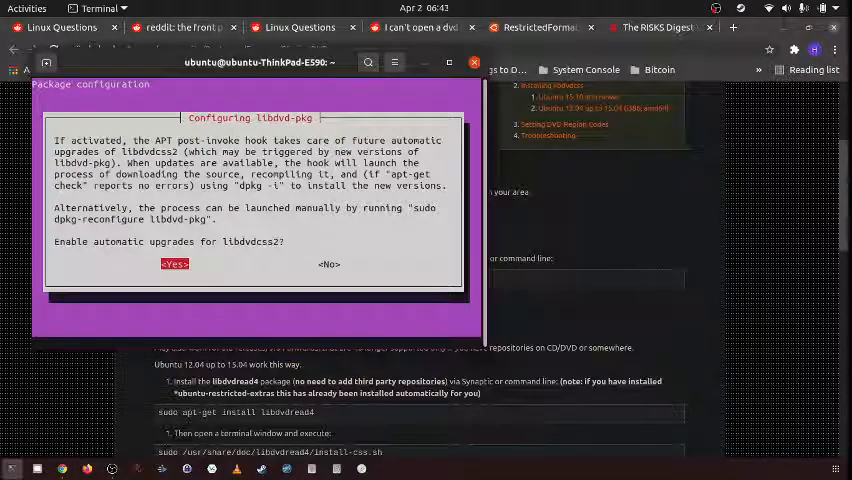
Step: Answer Yes to automatic libdvdcss2 upgrades and Yes to download, build and install libdvdcss2
left_click(172, 264)
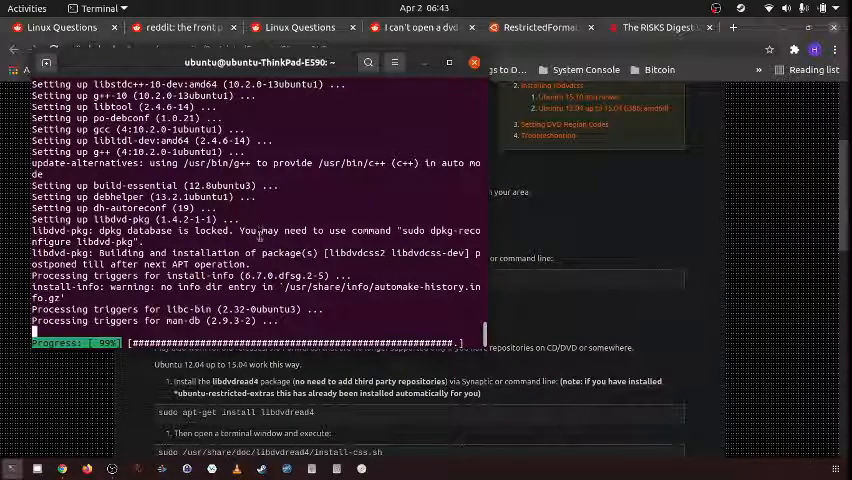
mouse_move(308, 262)
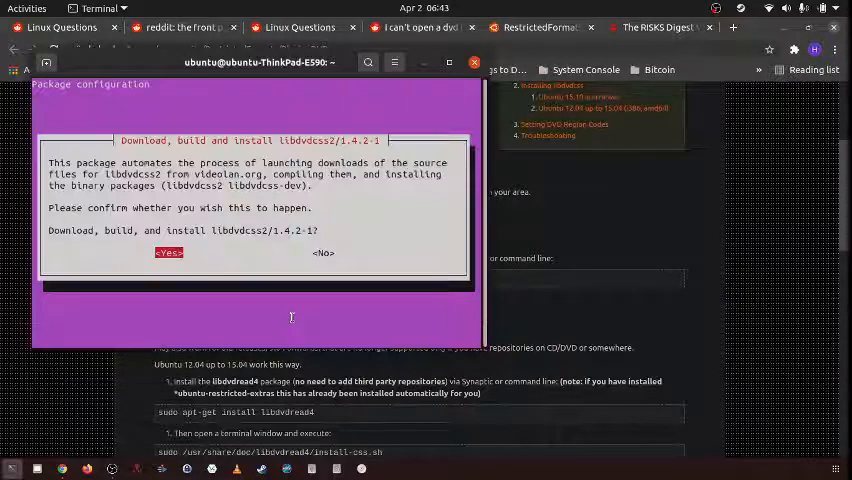
left_click(168, 252)
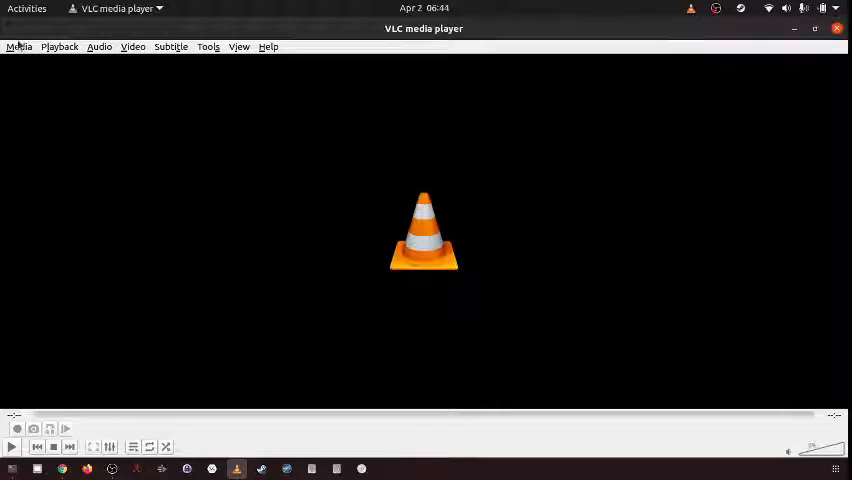
Step: In Open Disc, browse to the ACE_VENTURA_PET_DETECTIVE disc as the DVD device
left_click(18, 46)
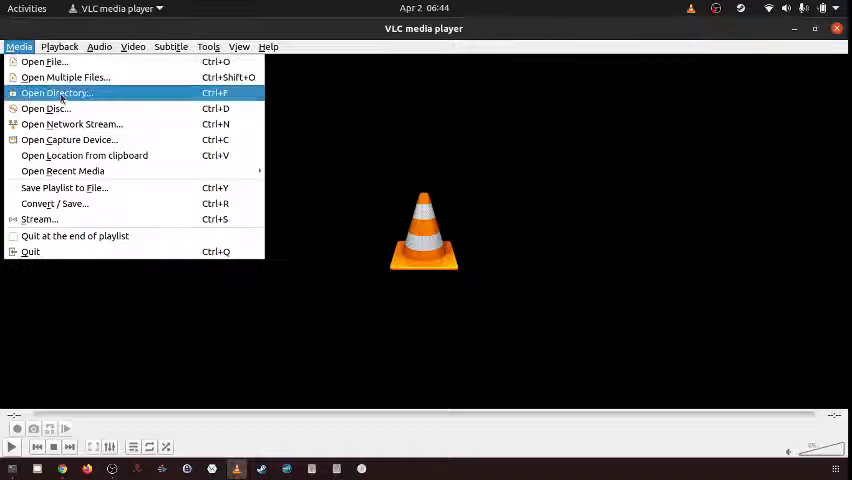
left_click(44, 108)
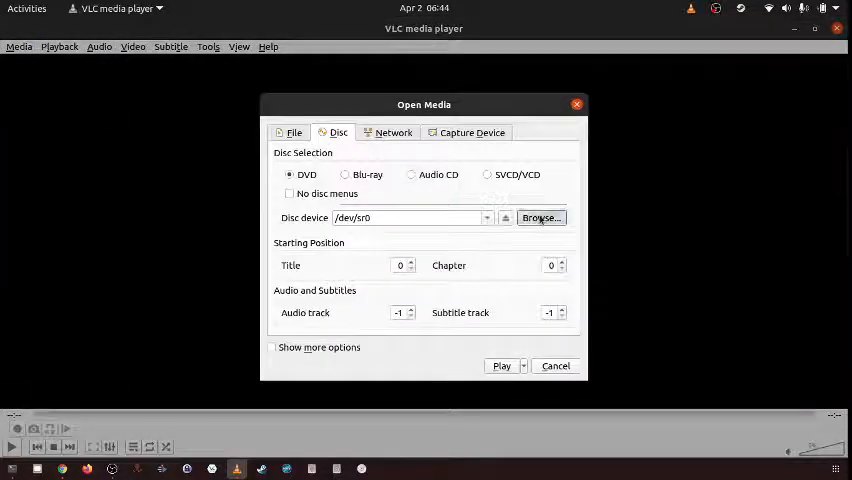
left_click(540, 218)
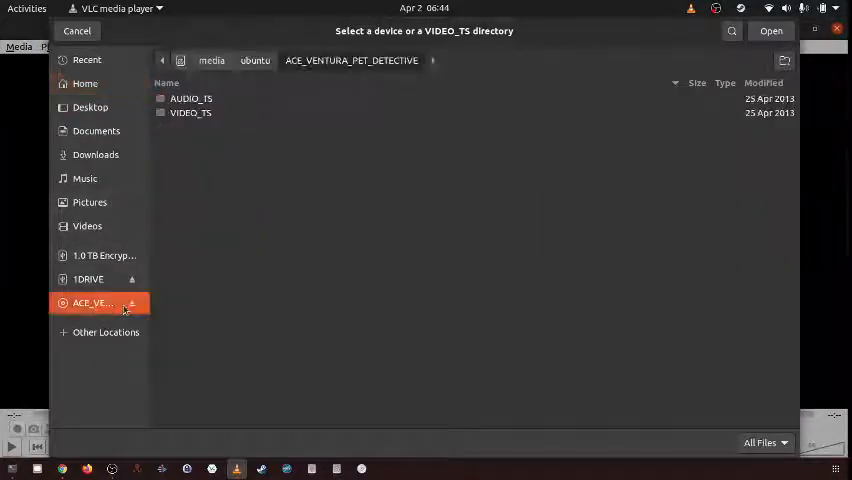
left_click(770, 30)
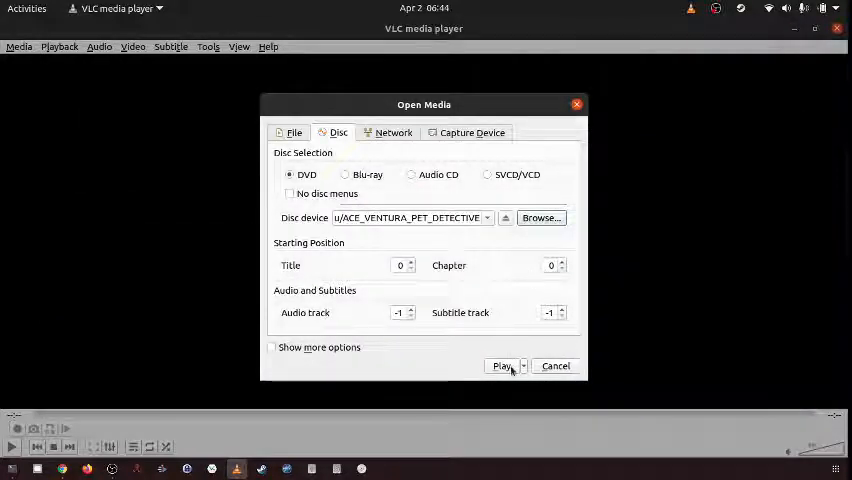
mouse_move(512, 372)
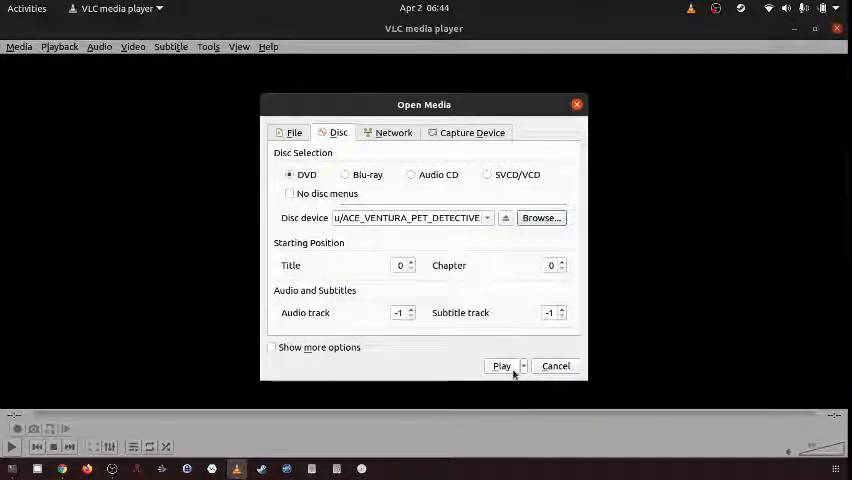
Step: Start playing the DVD and return to the libdvdcss installation page in Chrome
left_click(500, 364)
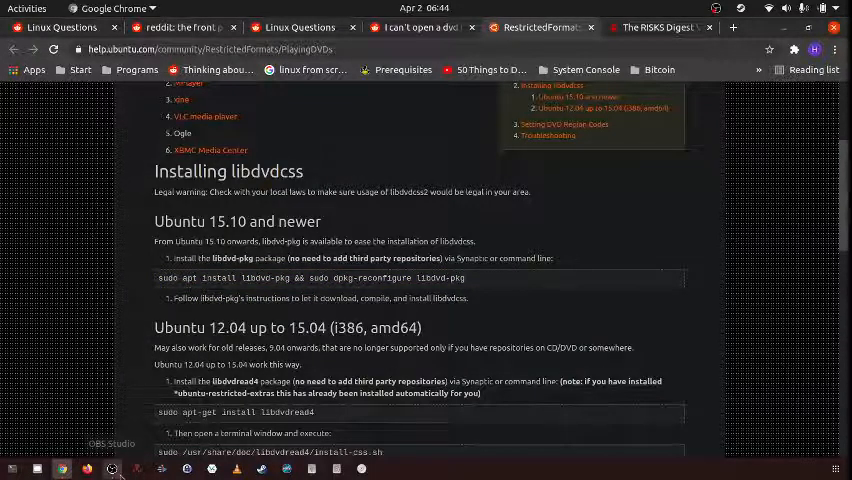
left_click(112, 468)
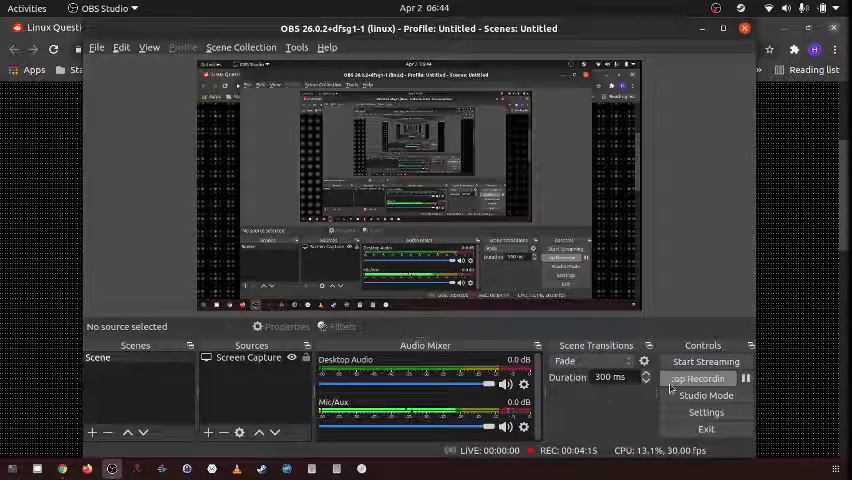